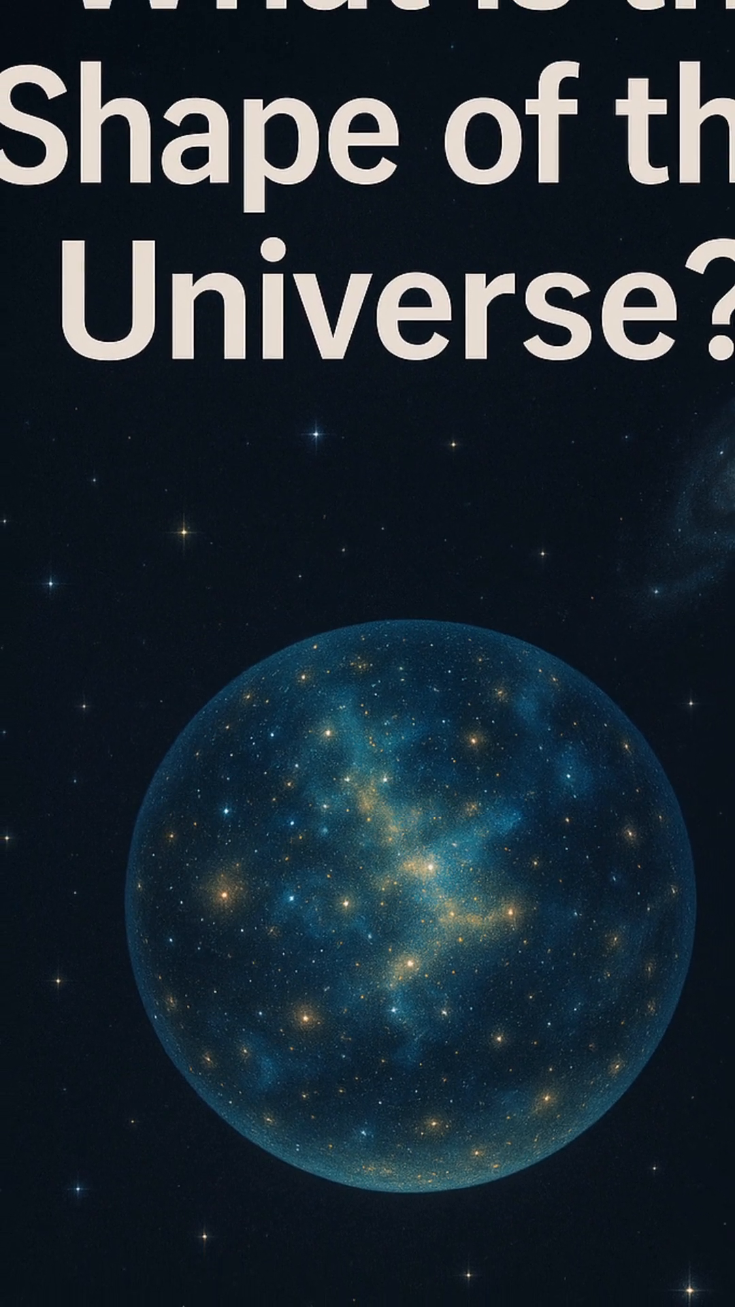
pyautogui.scroll(-3)
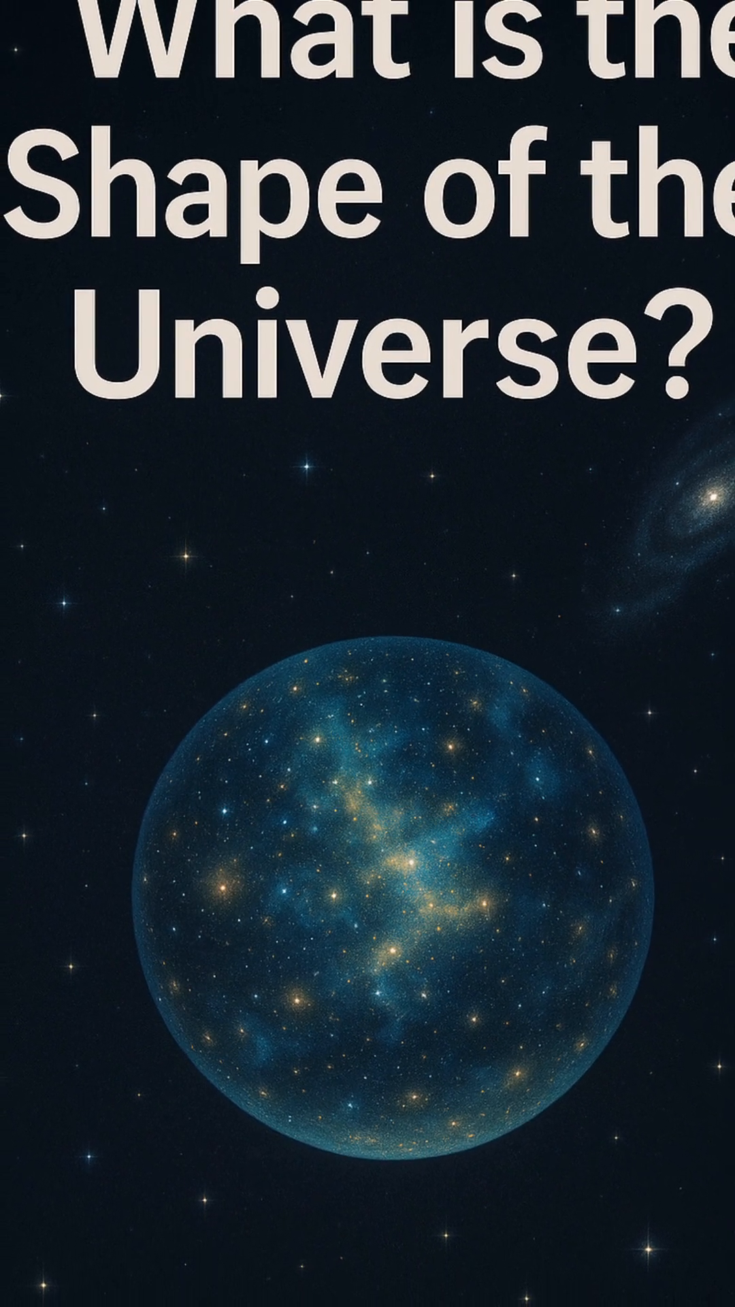